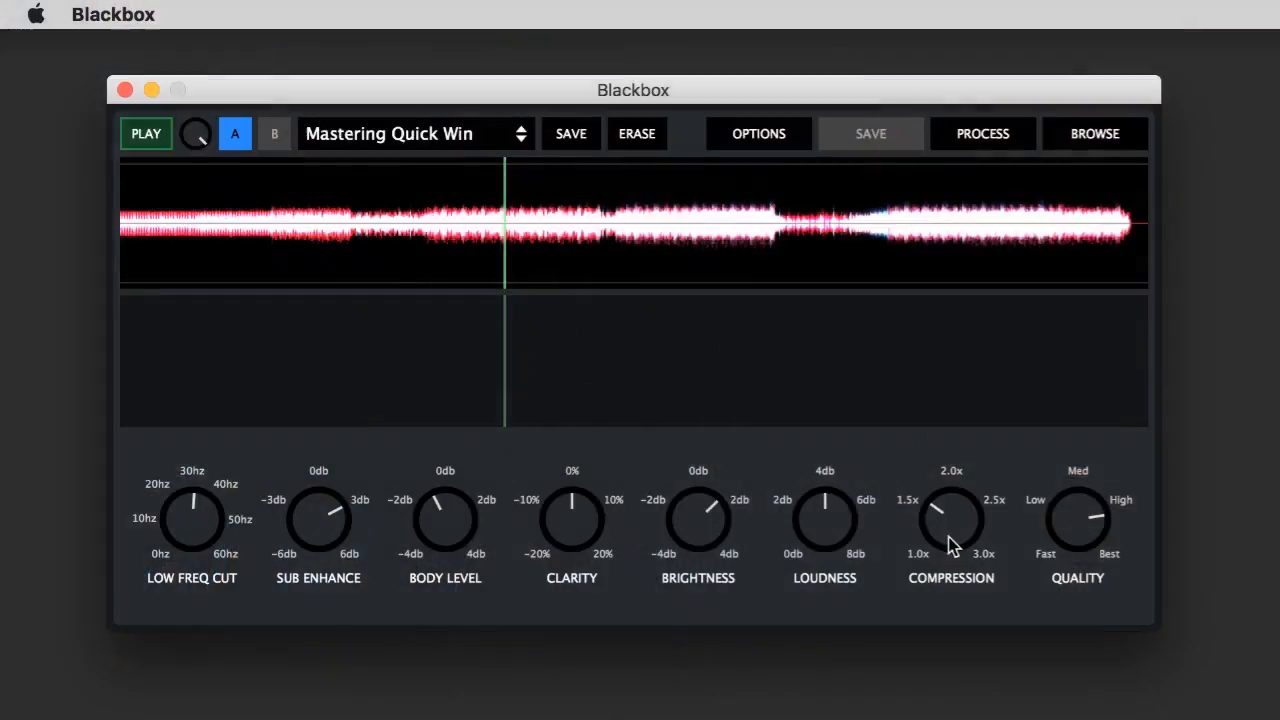
{"action": "mouse_move", "coordinate": [1086, 510]}
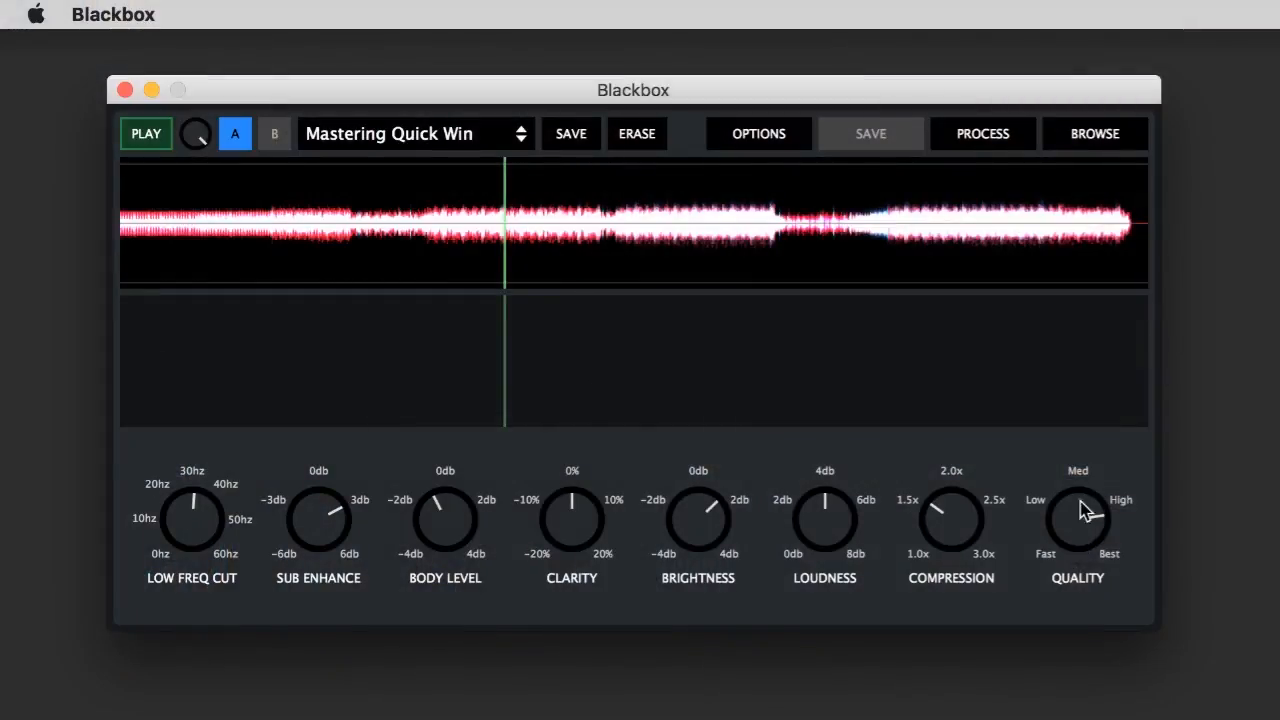